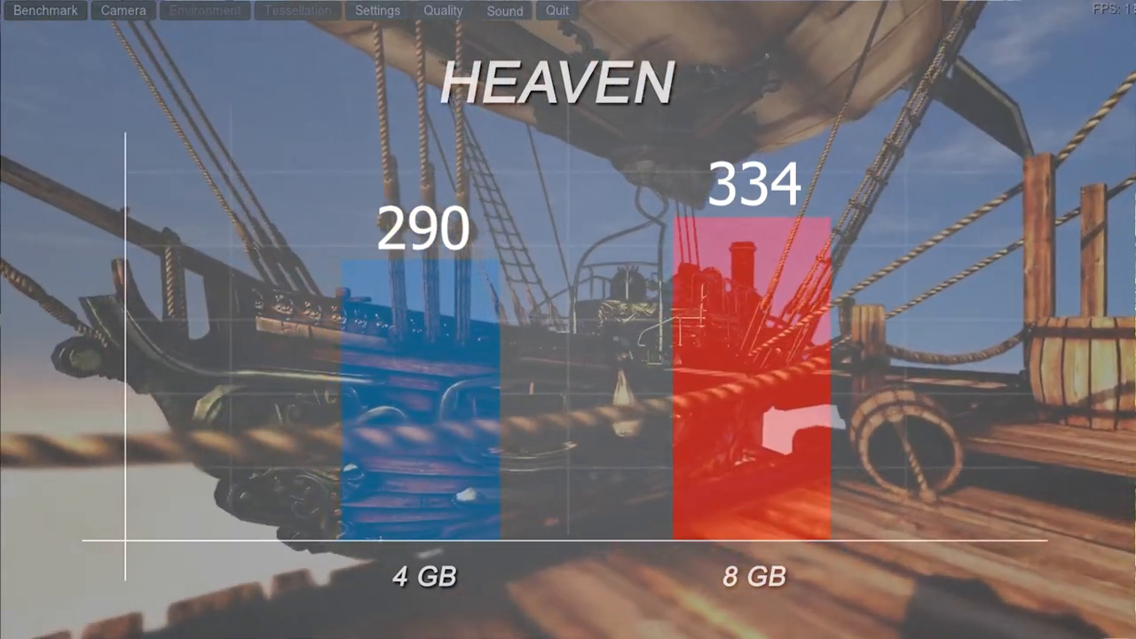
- Close Heaven Benchmark with the toolbar's Quit button to reveal the Windows desktop
click(555, 9)
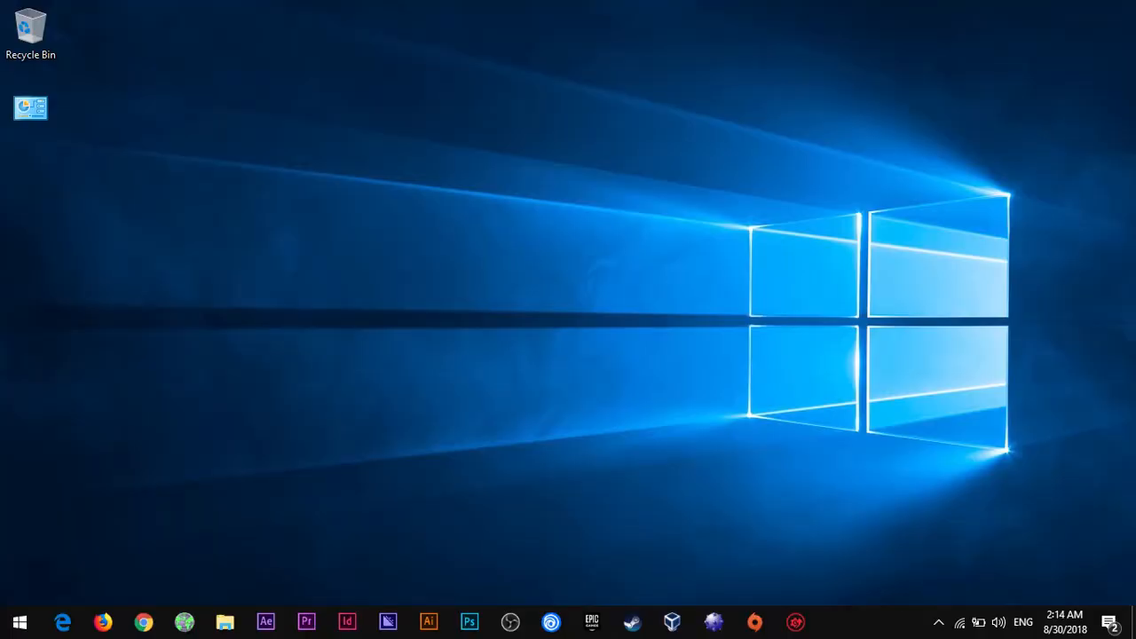